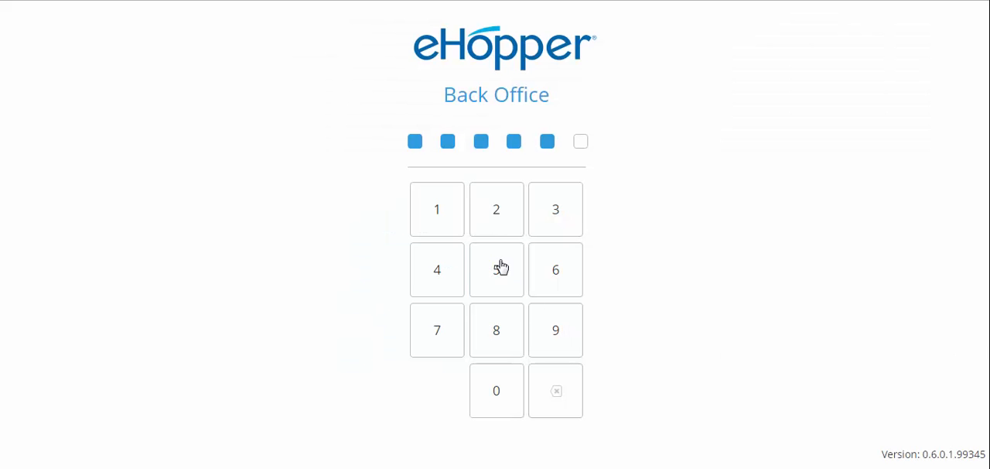
- Sign in with the PIN and open Vendors > Vendor List
{"action": "left_click", "coordinate": [496, 269]}
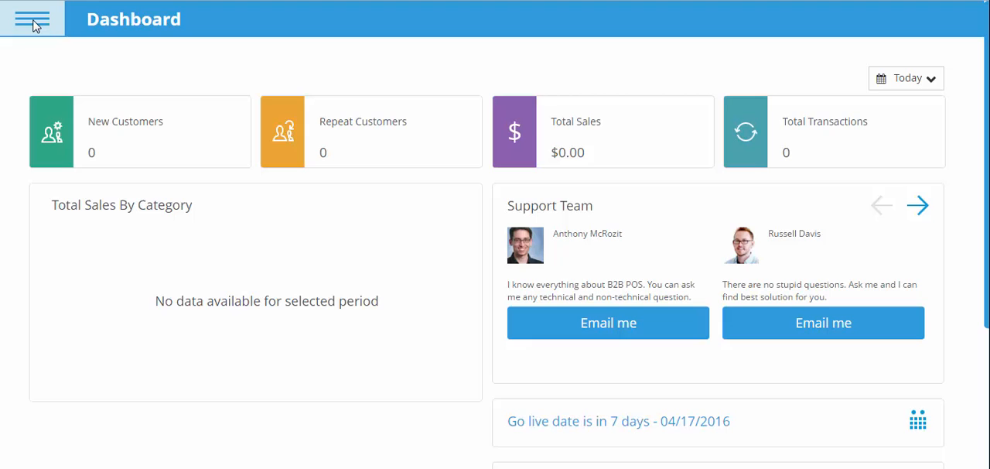
{"action": "left_click", "coordinate": [33, 18]}
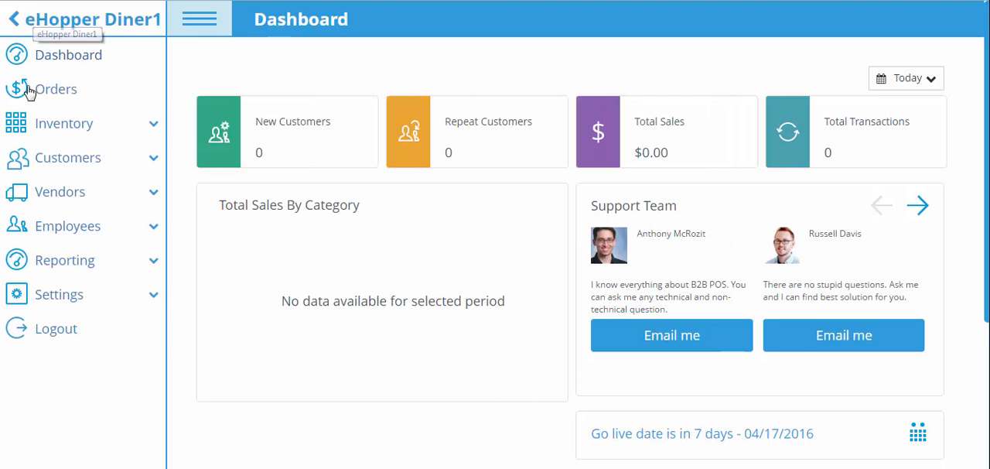
{"action": "left_click", "coordinate": [62, 191]}
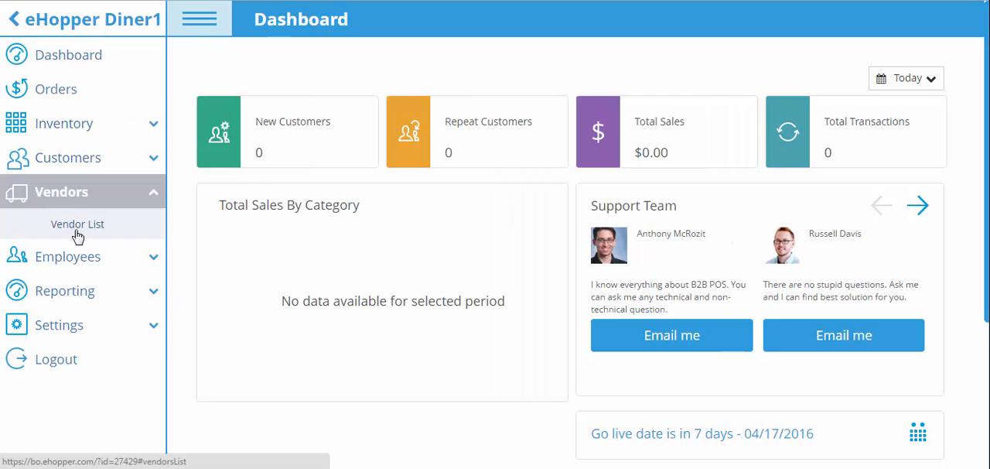
{"action": "left_click", "coordinate": [78, 224]}
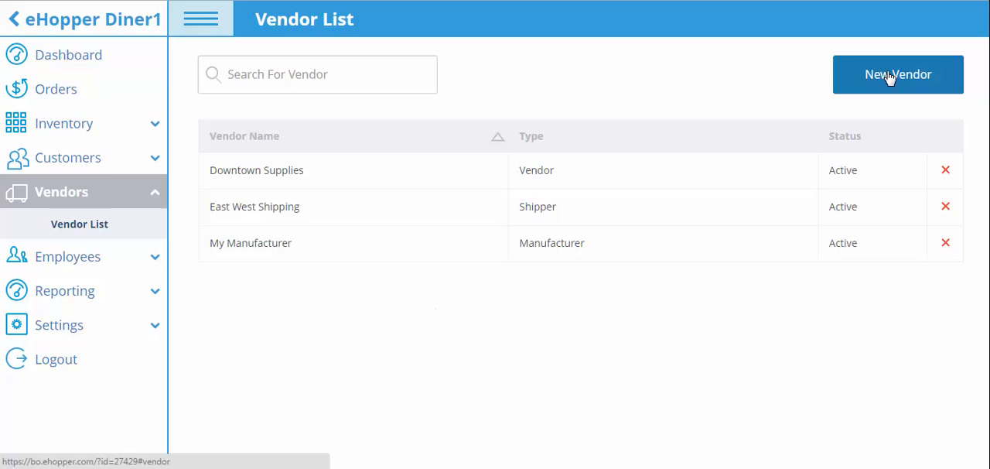
- Create vendor 'My Vendor' of type Vendor with Tax ID 122321 and save it
{"action": "left_click", "coordinate": [898, 74]}
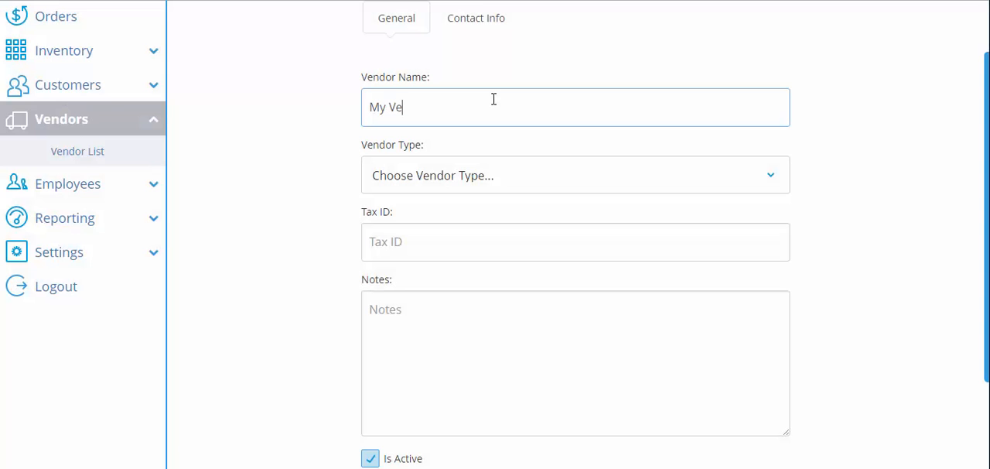
{"action": "type", "text": "ndor"}
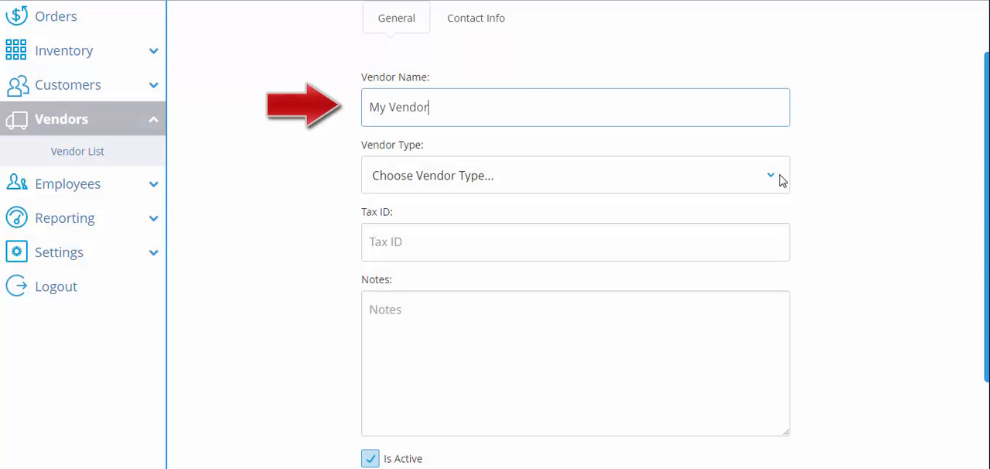
{"action": "left_click", "coordinate": [576, 174]}
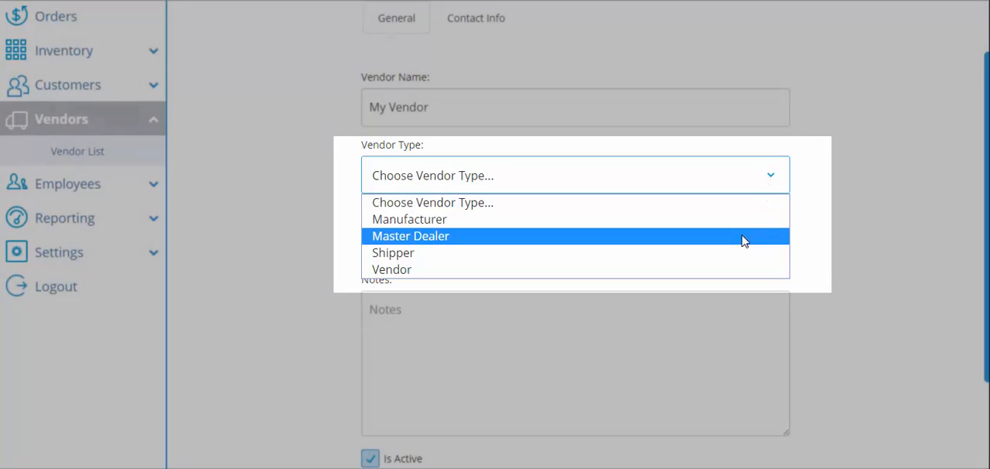
{"action": "left_click", "coordinate": [391, 269]}
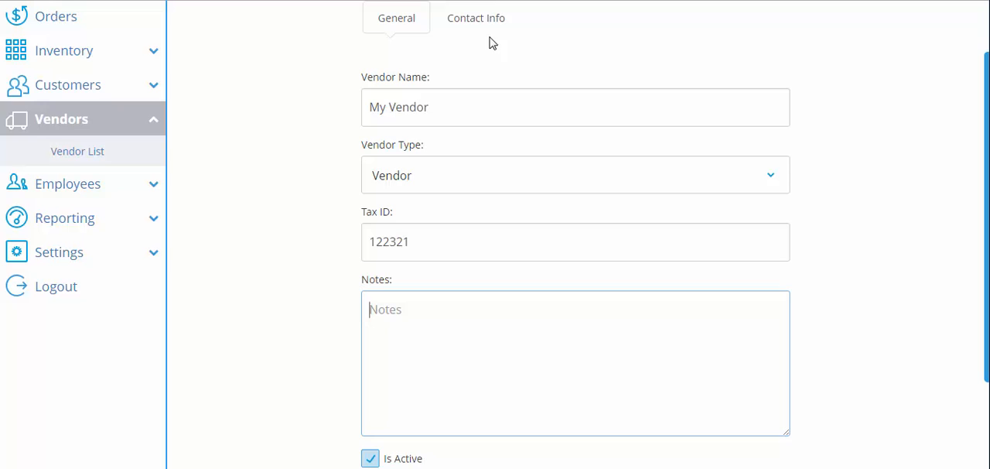
{"action": "left_click", "coordinate": [475, 18]}
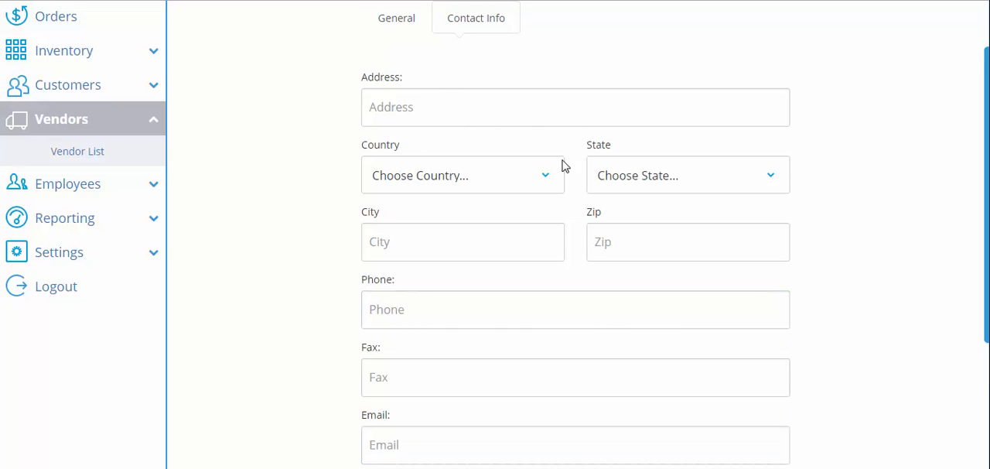
{"action": "scroll", "scroll_direction": "down", "scroll_amount": 3}
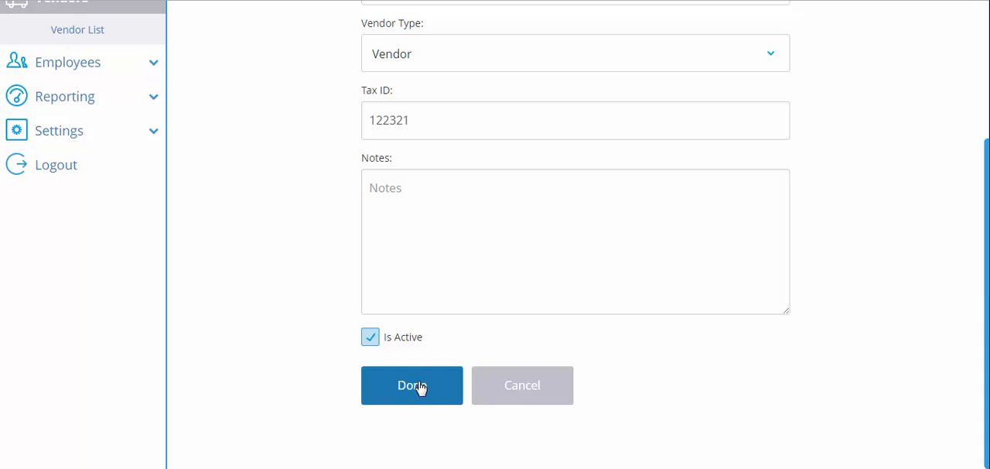
{"action": "left_click", "coordinate": [411, 385]}
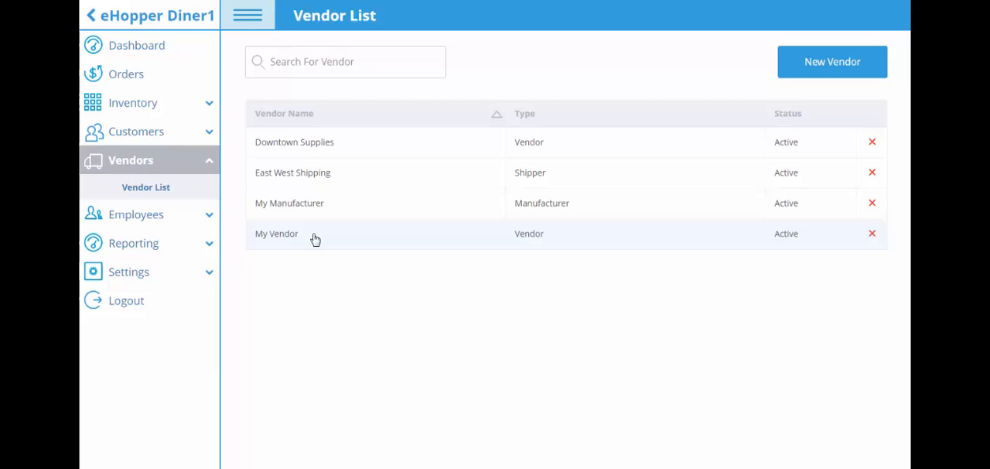
{"action": "mouse_move", "coordinate": [319, 239]}
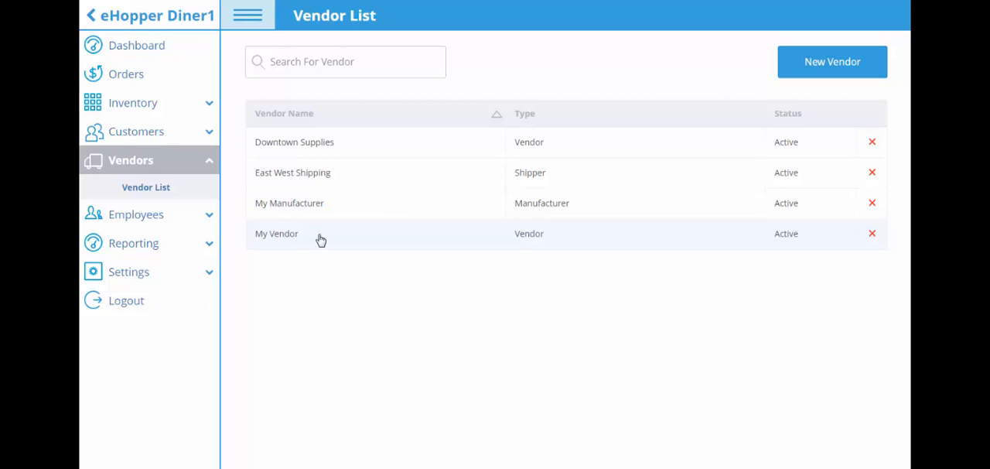
- Expand Inventory in the sidebar and open the Products list
{"action": "left_click", "coordinate": [133, 102]}
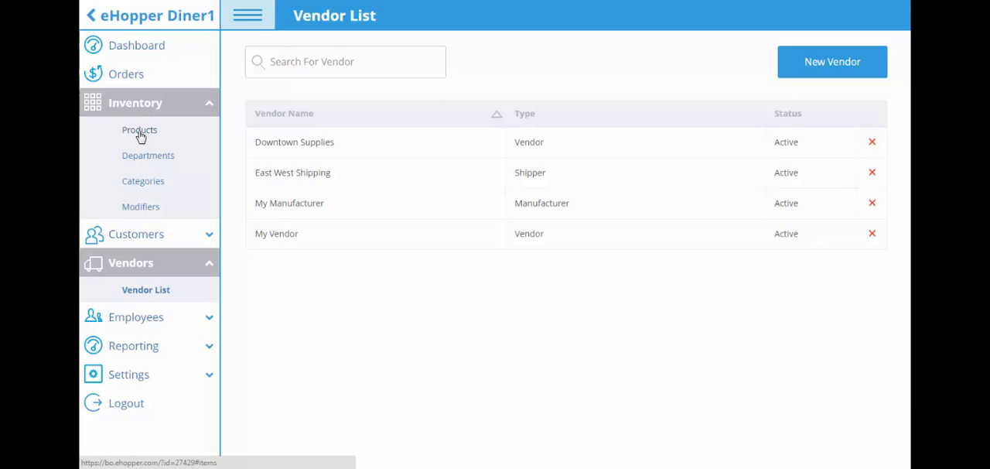
{"action": "left_click", "coordinate": [140, 129]}
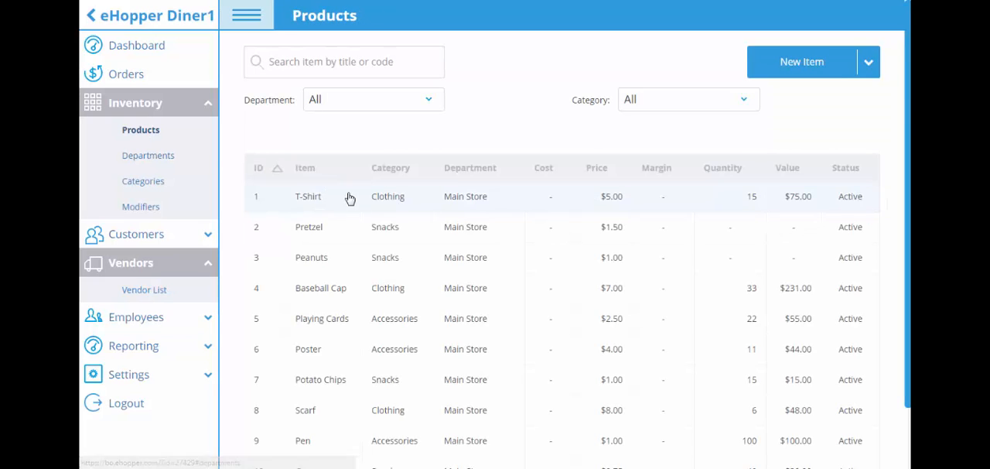
{"action": "mouse_move", "coordinate": [368, 204]}
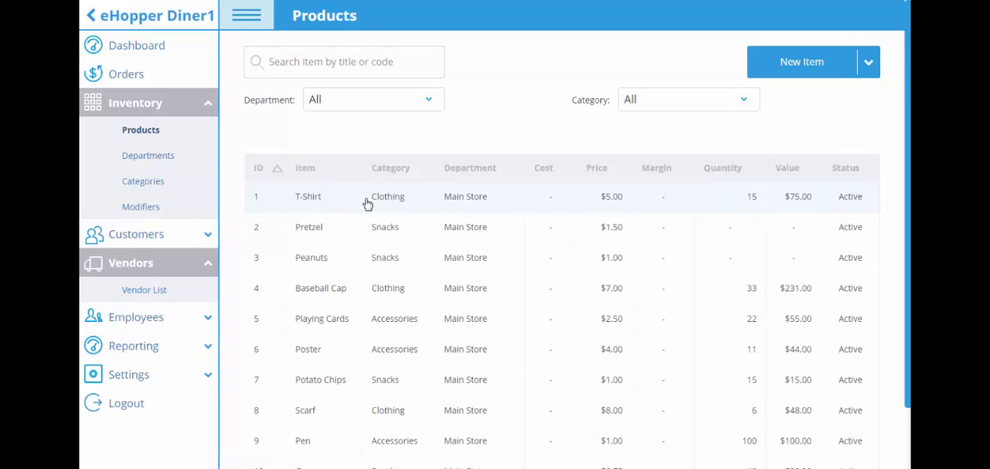
- Link My Vendor to the T-Shirt with SKU 12345 and cost 2.00, then save
{"action": "left_click", "coordinate": [308, 196]}
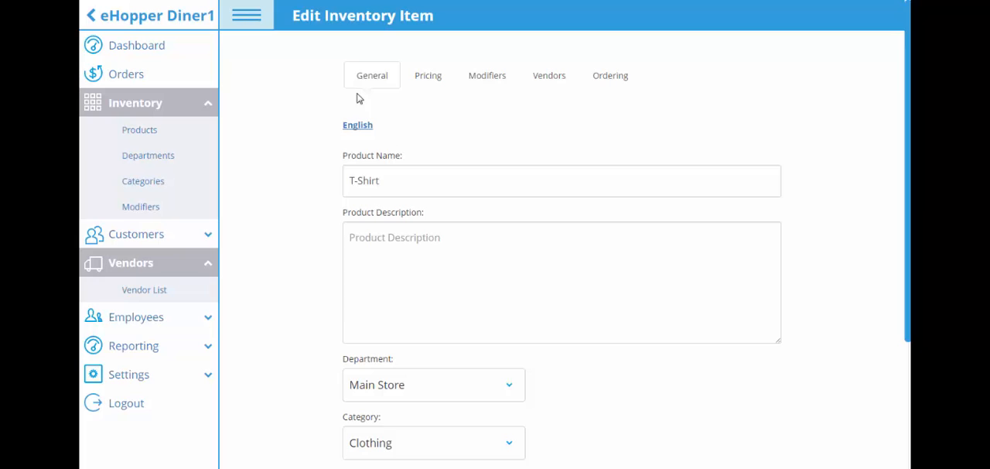
{"action": "left_click", "coordinate": [549, 75]}
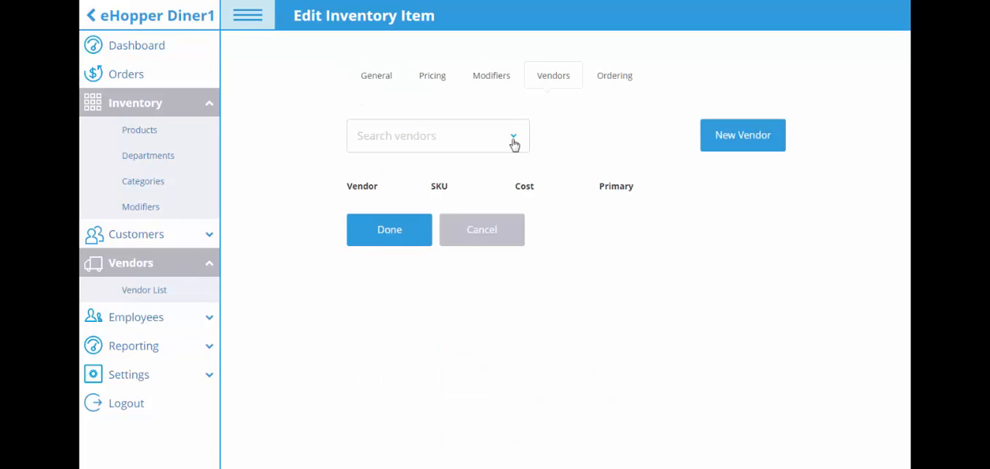
{"action": "left_click", "coordinate": [513, 136]}
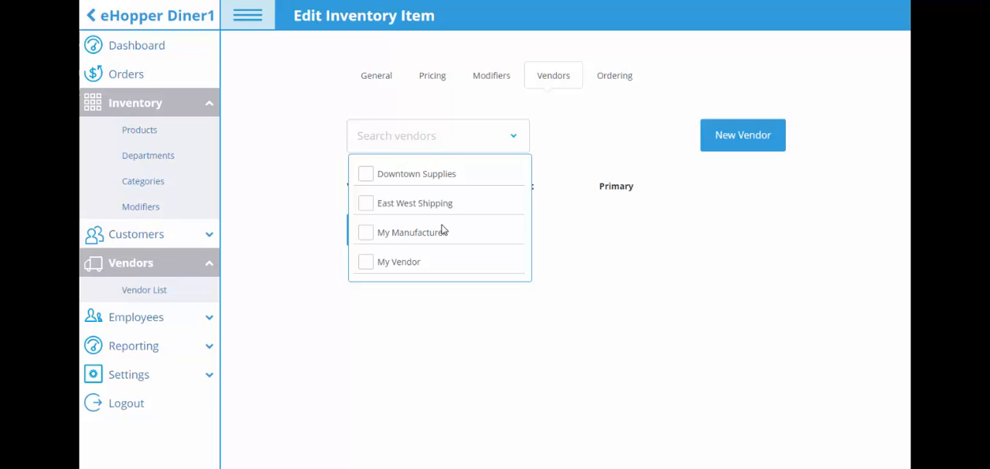
{"action": "left_click", "coordinate": [365, 262]}
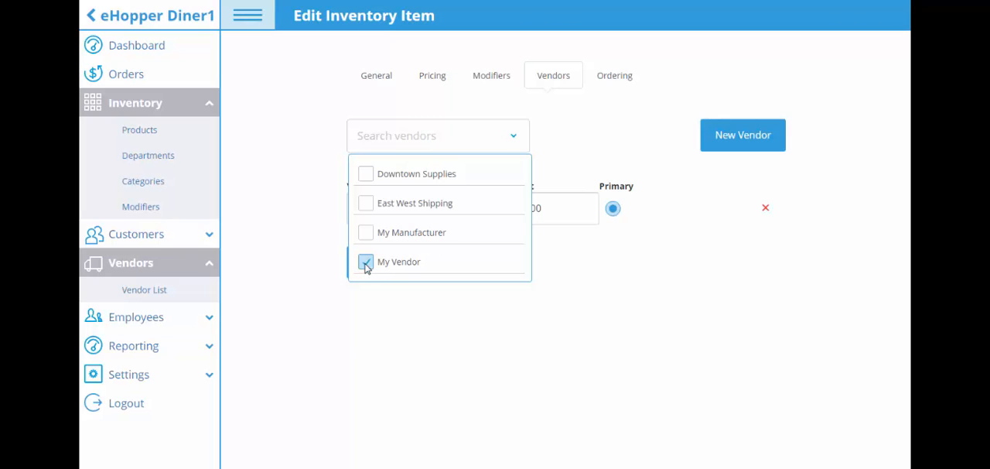
{"action": "left_click", "coordinate": [365, 261]}
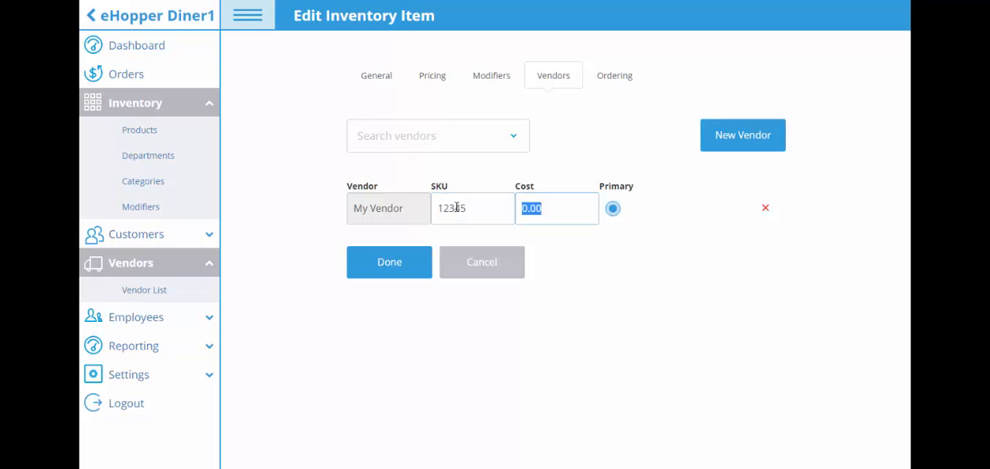
{"action": "type", "text": "2.00"}
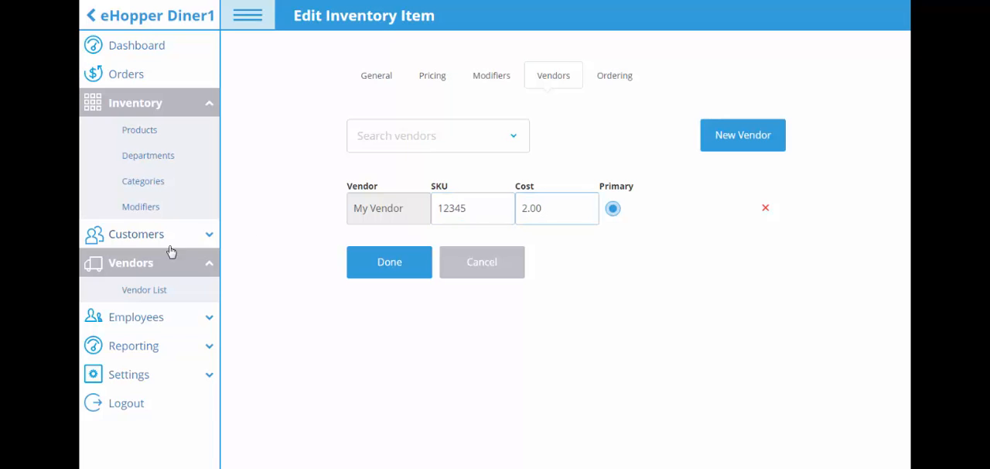
{"action": "left_click", "coordinate": [140, 129]}
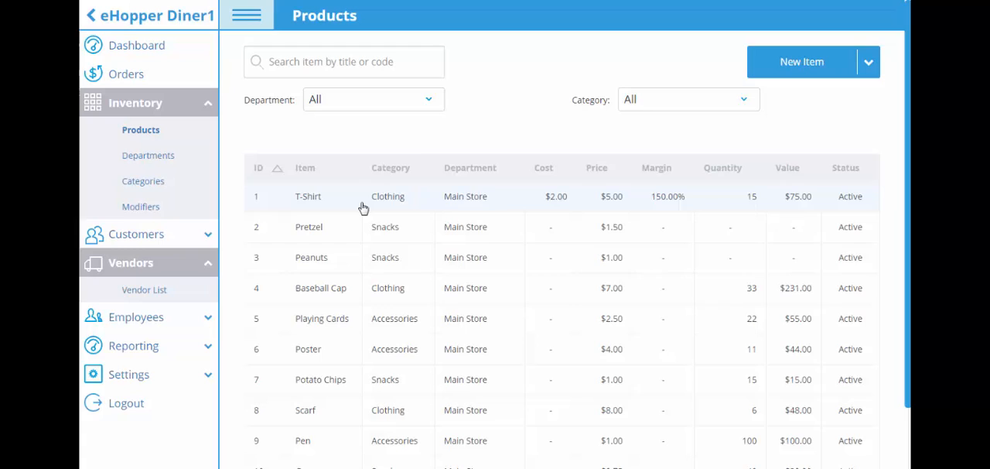
- Reopen the T-Shirt's Vendors tab and check that My Vendor is selected
{"action": "left_click", "coordinate": [307, 195]}
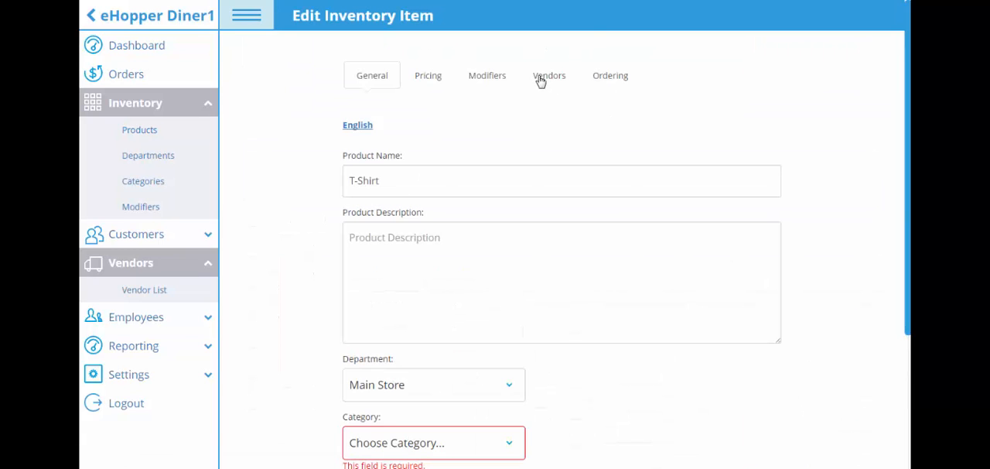
{"action": "left_click", "coordinate": [550, 75]}
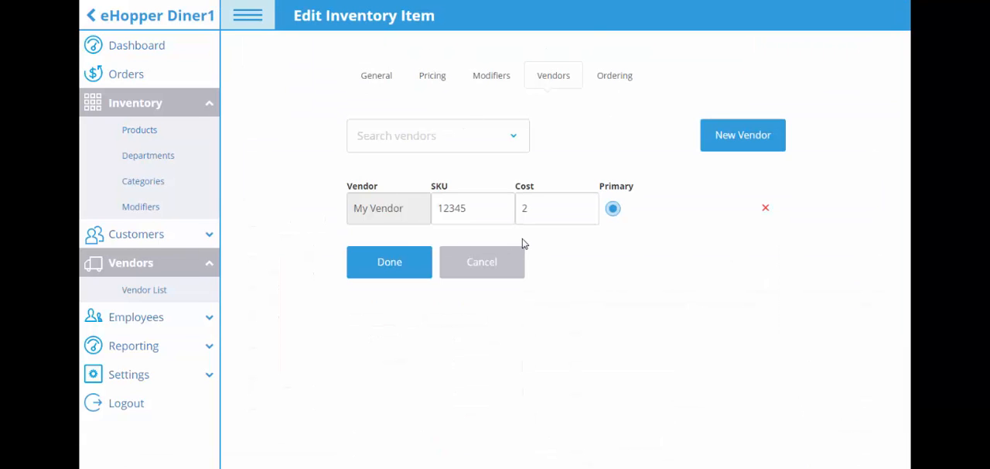
{"action": "left_click", "coordinate": [437, 135]}
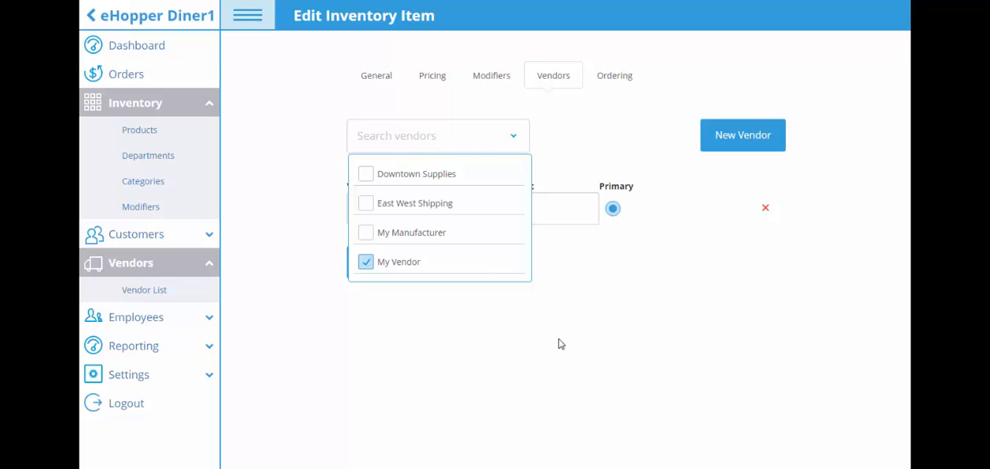